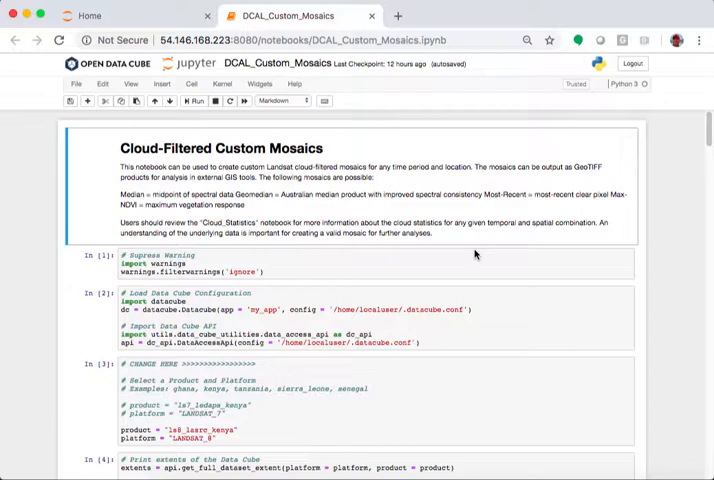
{"action": "mouse_move", "coordinate": [468, 252]}
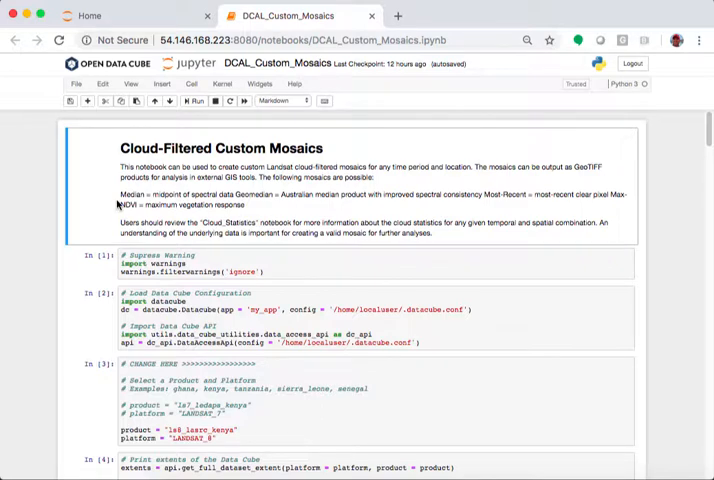
Review the product cell and highlight the product name ls8_lasrc_kenya.
{"action": "scroll", "scroll_direction": "down", "scroll_amount": 3}
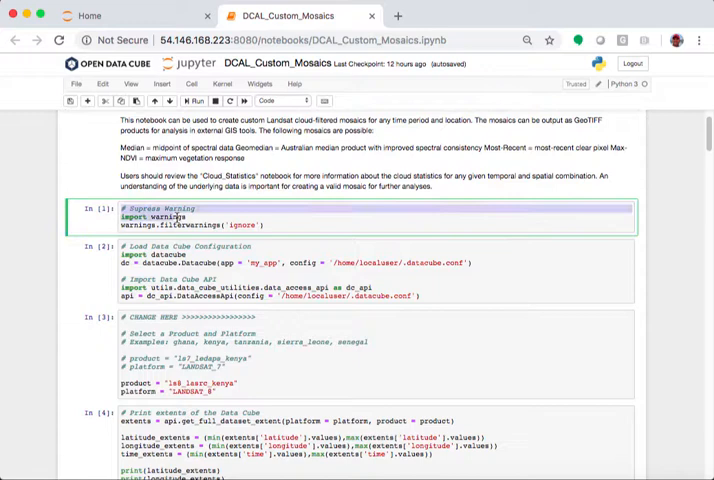
{"action": "scroll", "scroll_direction": "down", "scroll_amount": 3}
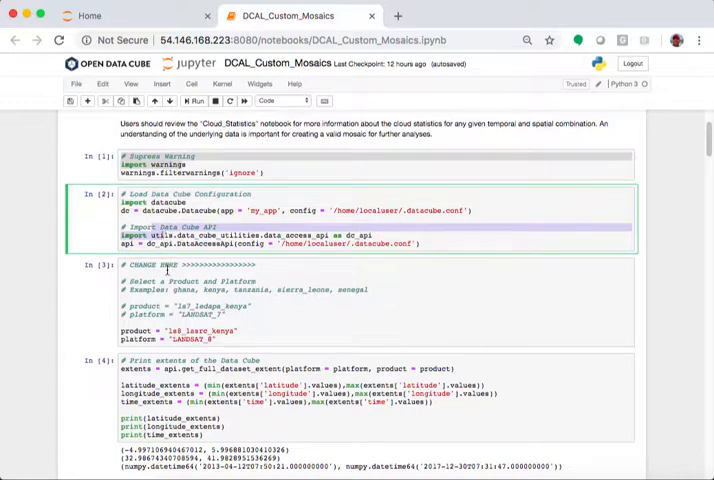
{"action": "scroll", "scroll_direction": "down", "scroll_amount": 3}
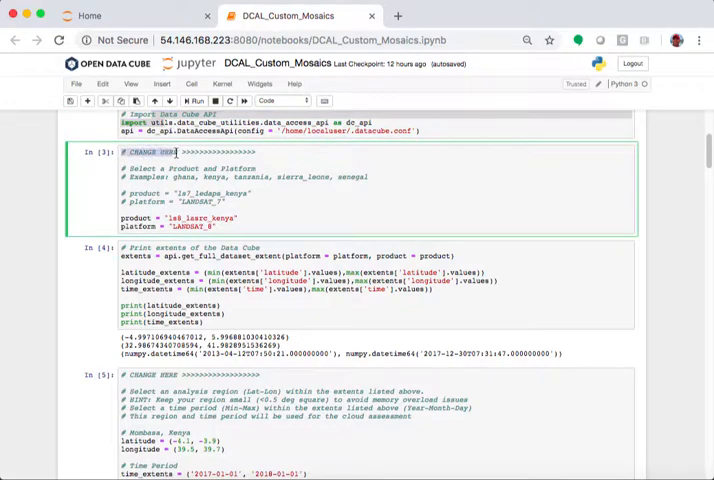
{"action": "mouse_move", "coordinate": [256, 152]}
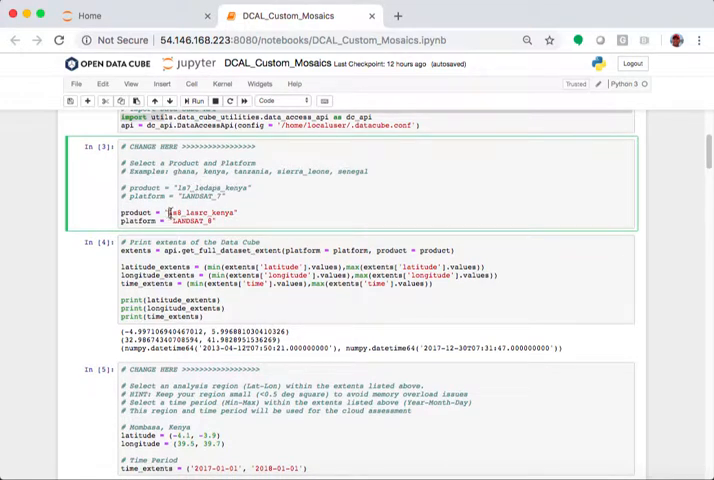
{"action": "double_click", "coordinate": [196, 212]}
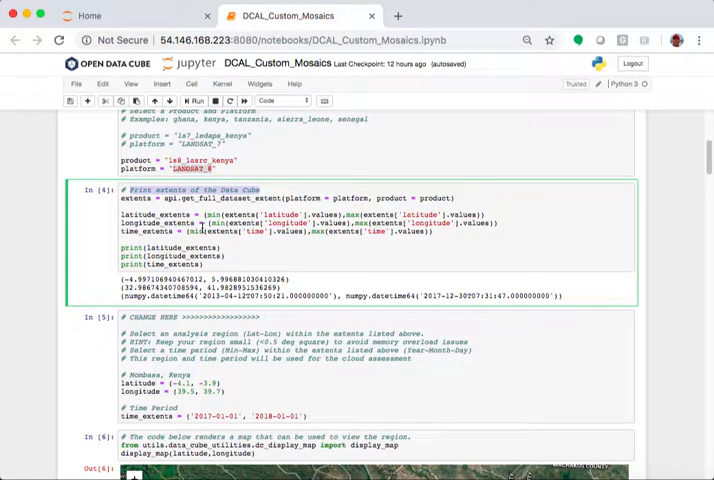
Move on to the extents cell and highlight the time period's end date.
{"action": "scroll", "scroll_direction": "down", "scroll_amount": 3}
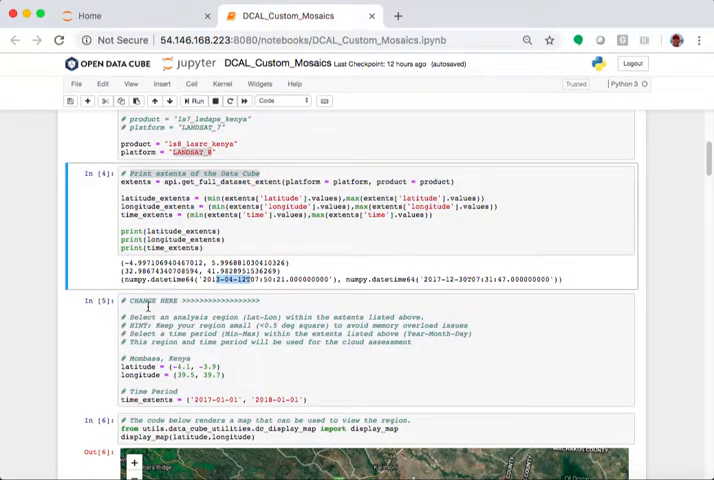
{"action": "scroll", "scroll_direction": "down", "scroll_amount": 3}
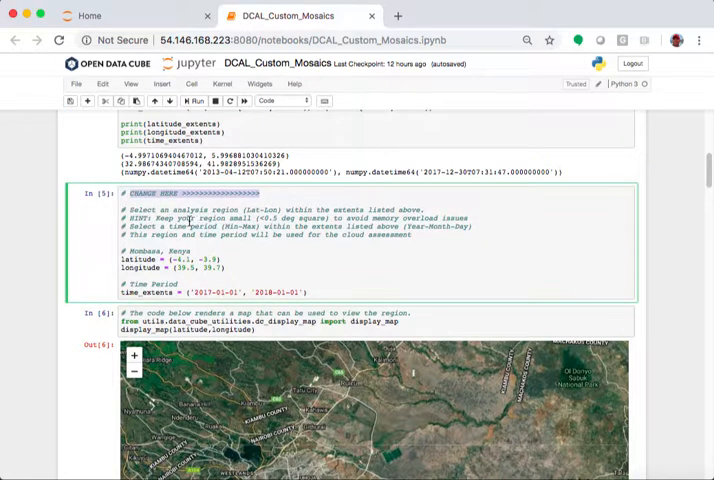
{"action": "scroll", "scroll_direction": "down", "scroll_amount": 3}
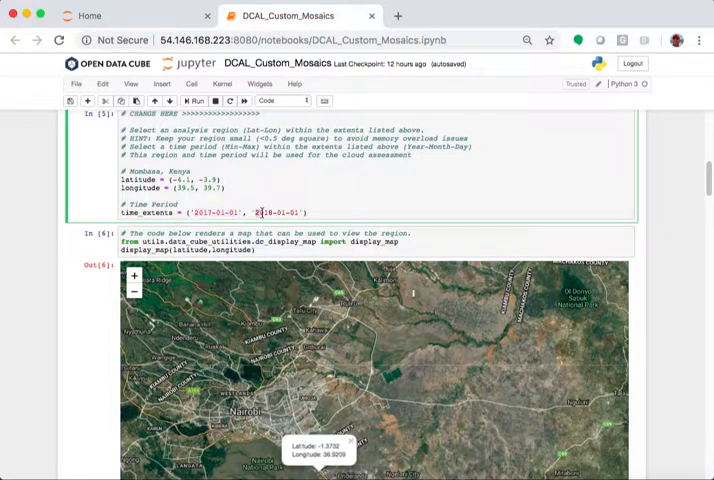
{"action": "double_click", "coordinate": [278, 212]}
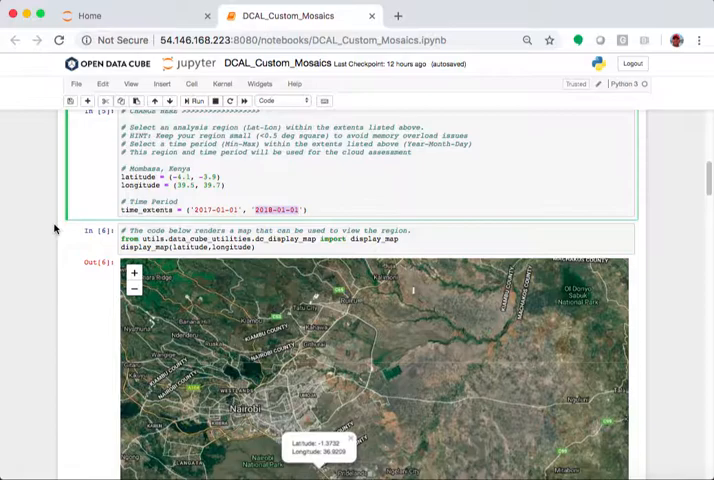
Reach the loaded dataset summary and highlight its dimension sizes.
{"action": "scroll", "scroll_direction": "down", "scroll_amount": 3}
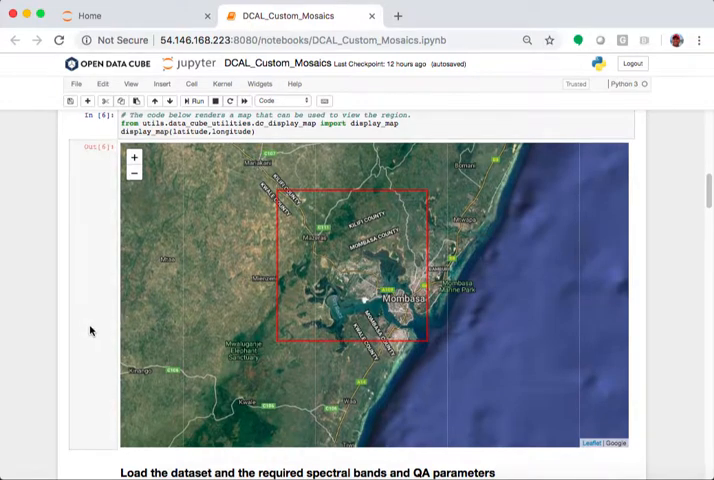
{"action": "scroll", "scroll_direction": "down", "scroll_amount": 3}
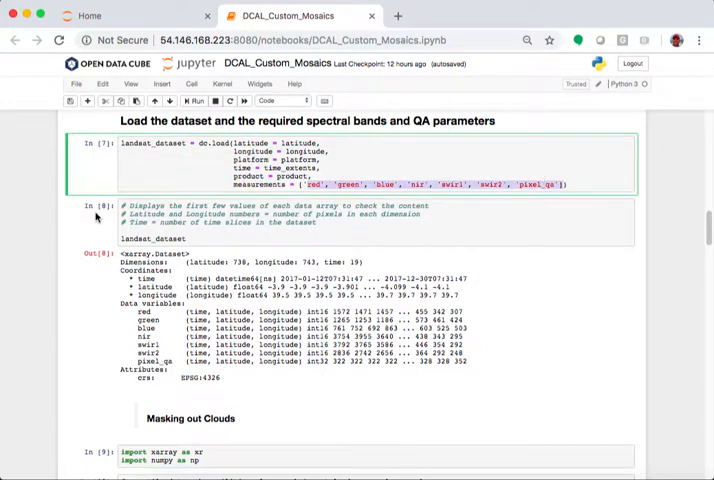
{"action": "scroll", "scroll_direction": "down", "scroll_amount": 3}
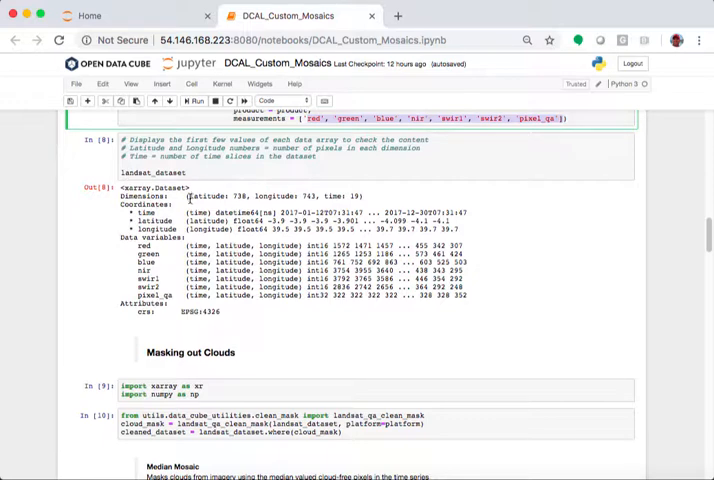
{"action": "double_click", "coordinate": [204, 196]}
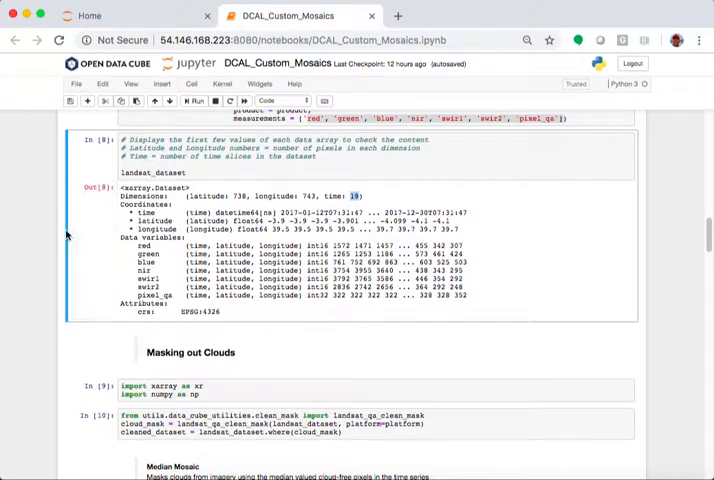
Continue through the mosaic sections and highlight the referenced geomedian paper's title.
{"action": "scroll", "scroll_direction": "down", "scroll_amount": 3}
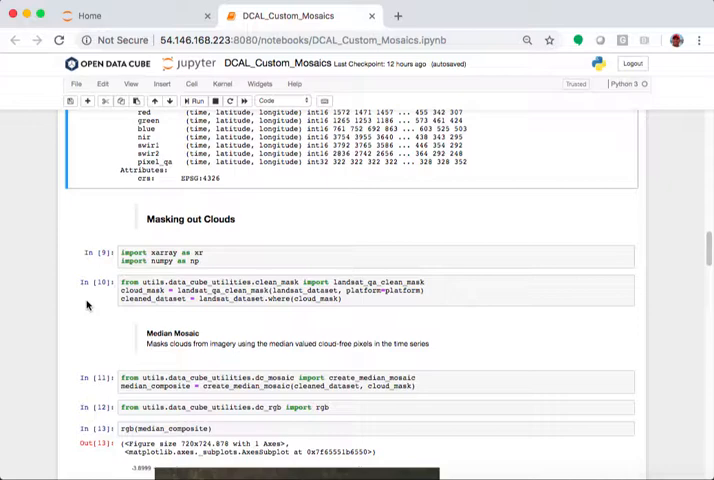
{"action": "scroll", "scroll_direction": "down", "scroll_amount": 3}
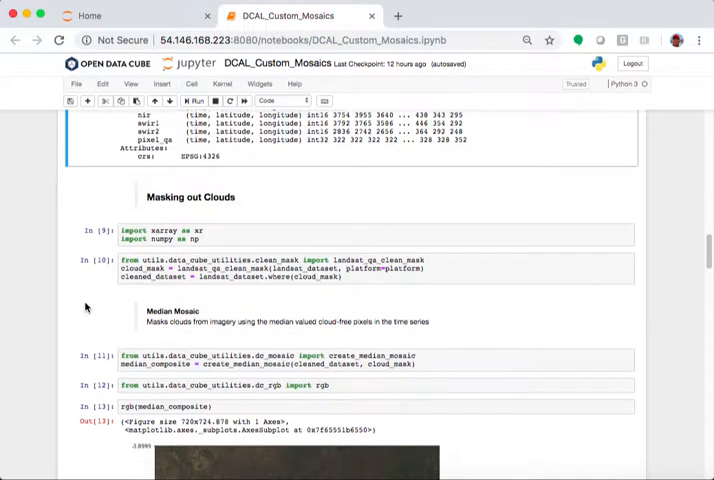
{"action": "scroll", "scroll_direction": "down", "scroll_amount": 3}
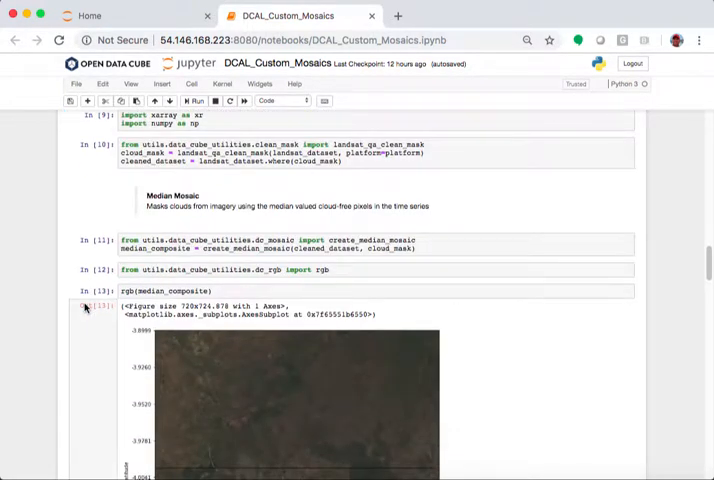
{"action": "mouse_move", "coordinate": [84, 308]}
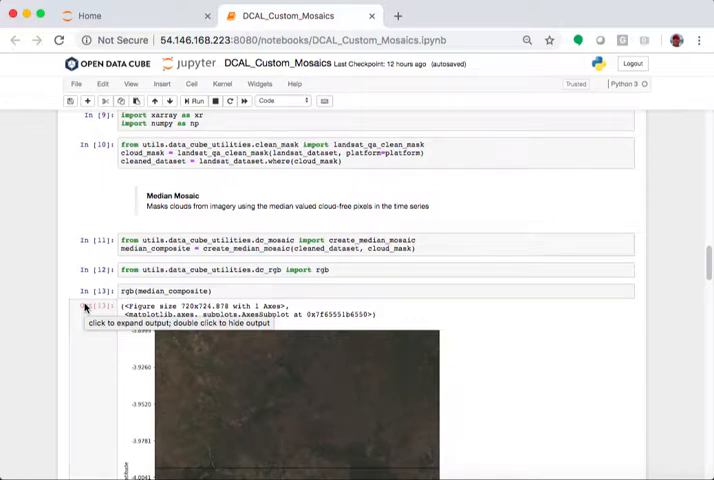
{"action": "scroll", "scroll_direction": "down", "scroll_amount": 3}
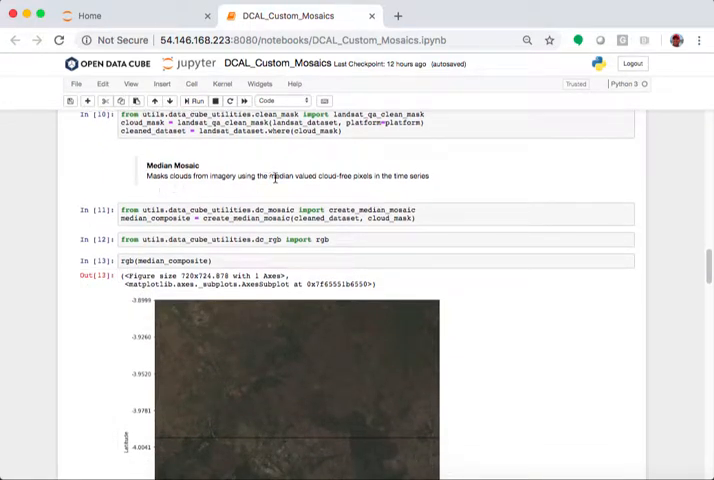
{"action": "mouse_move", "coordinate": [240, 256]}
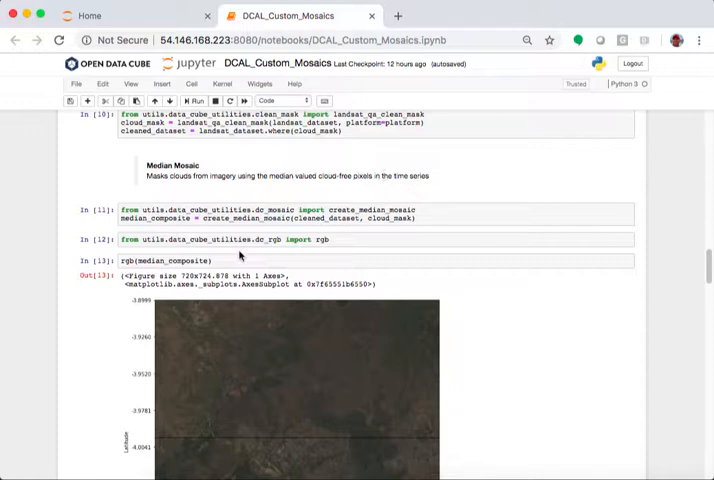
{"action": "scroll", "scroll_direction": "down", "scroll_amount": 3}
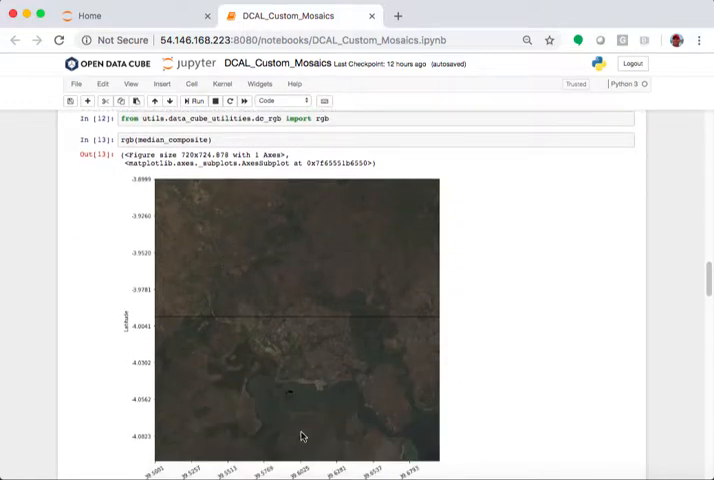
{"action": "mouse_move", "coordinate": [290, 296]}
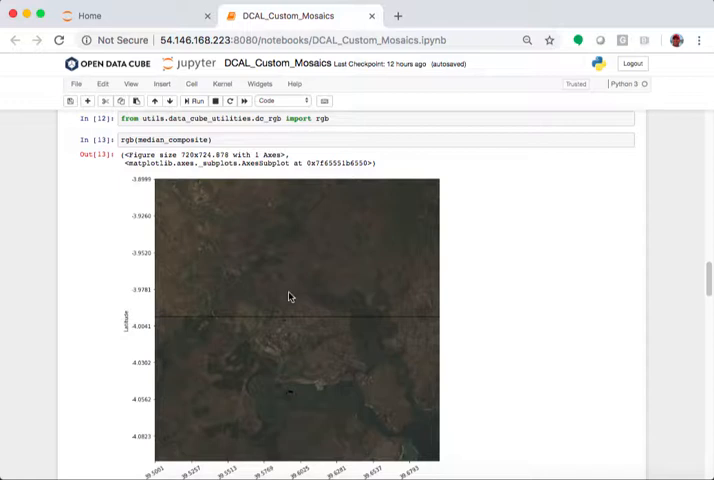
{"action": "mouse_move", "coordinate": [88, 284]}
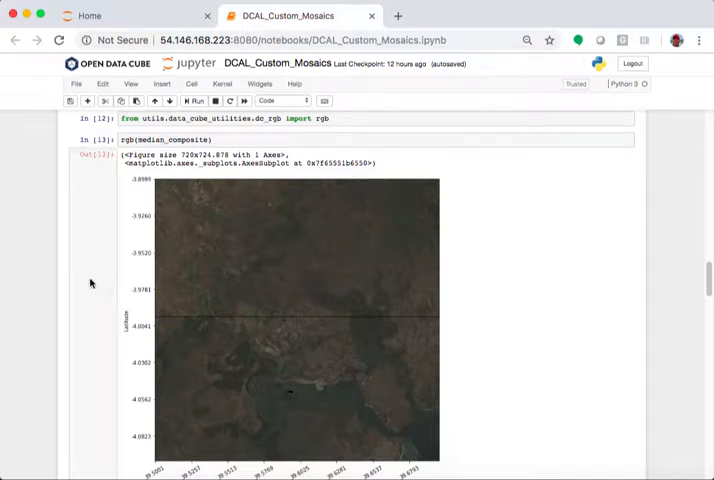
{"action": "mouse_move", "coordinate": [88, 282]}
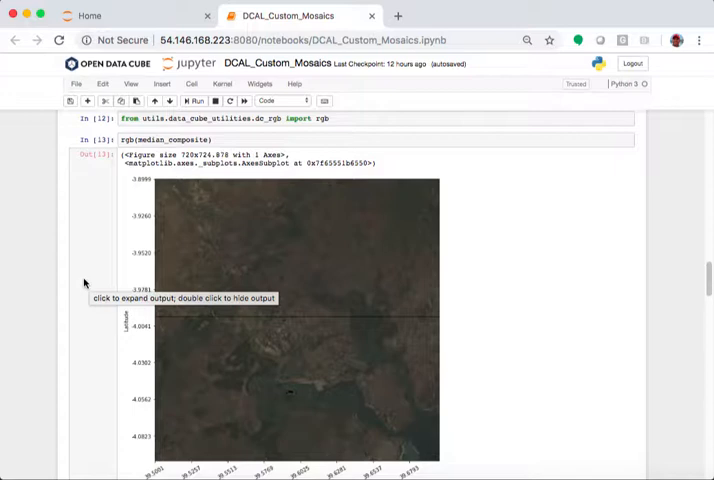
{"action": "scroll", "scroll_direction": "down", "scroll_amount": 3}
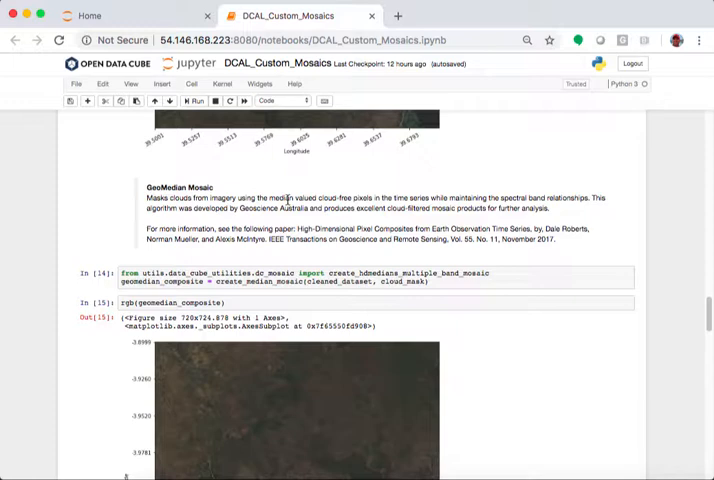
{"action": "scroll", "scroll_direction": "down", "scroll_amount": 3}
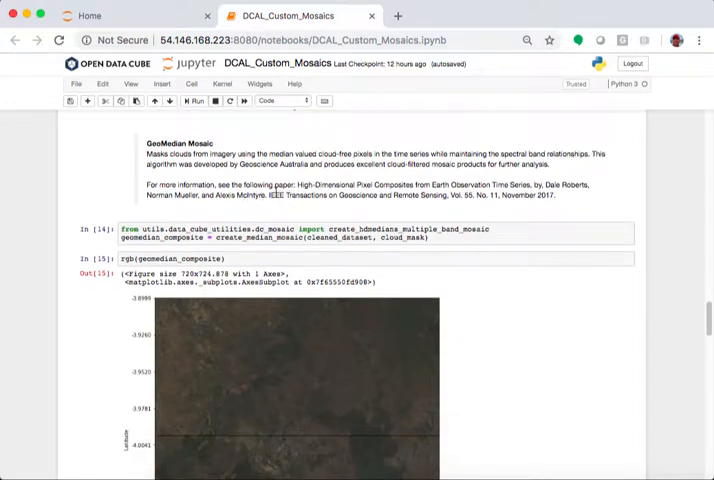
{"action": "left_click_drag", "start_coordinate": [296, 184], "coordinate": [452, 184]}
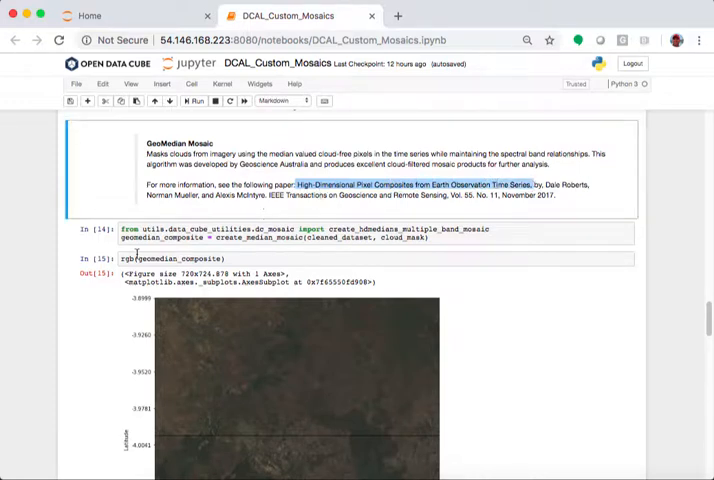
Reach the Export to GeoTIFF cell and select part of the export_slice_to_geotiff code.
{"action": "scroll", "scroll_direction": "down", "scroll_amount": 3}
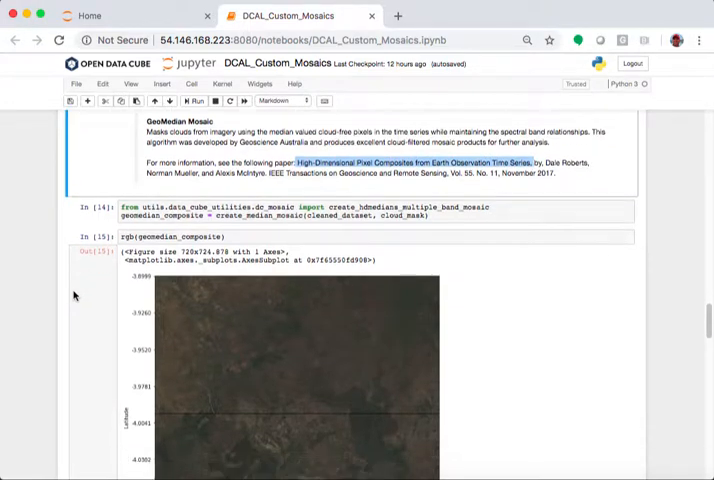
{"action": "scroll", "scroll_direction": "down", "scroll_amount": 3}
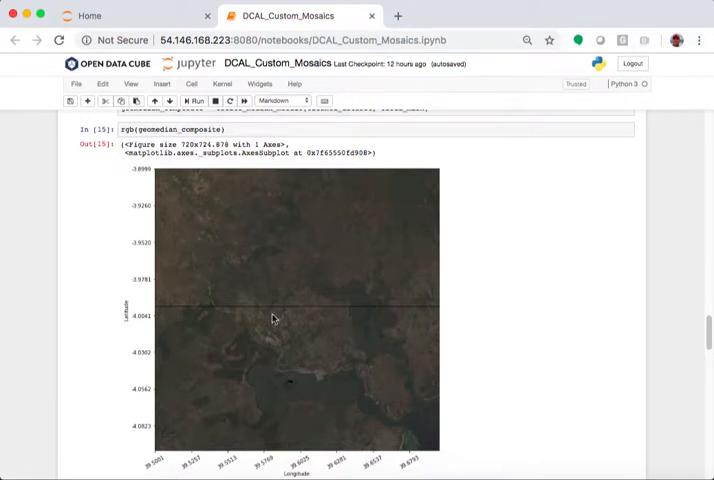
{"action": "scroll", "scroll_direction": "down", "scroll_amount": 3}
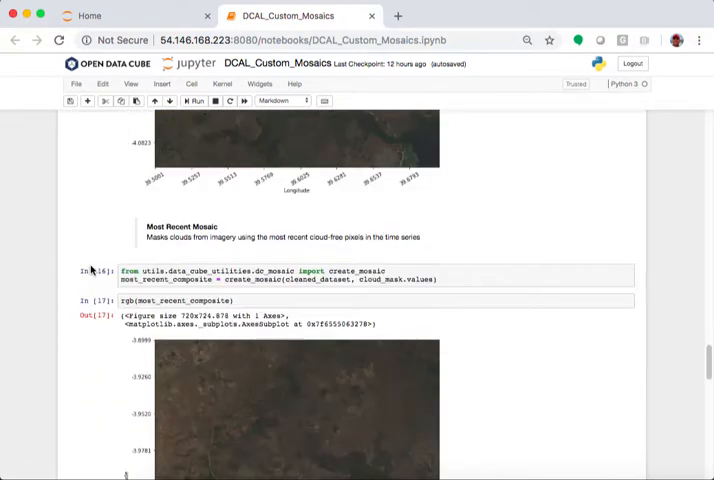
{"action": "scroll", "scroll_direction": "down", "scroll_amount": 3}
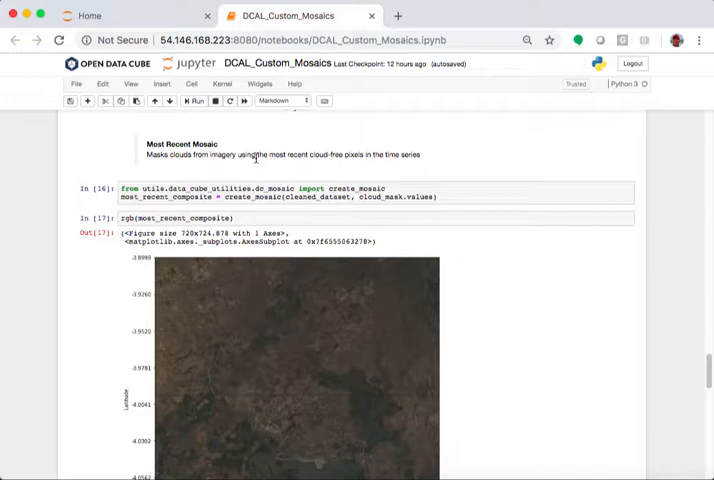
{"action": "mouse_move", "coordinate": [256, 168]}
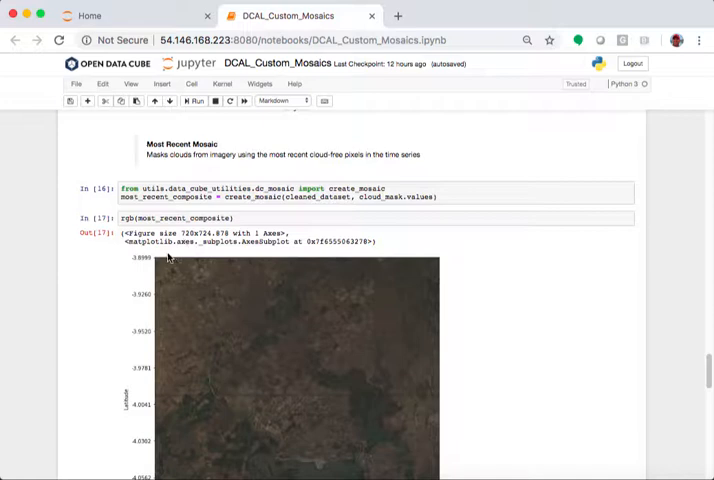
{"action": "scroll", "scroll_direction": "down", "scroll_amount": 3}
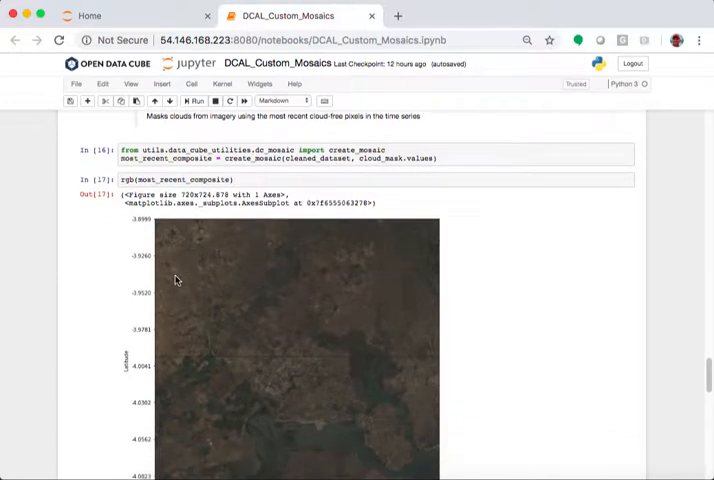
{"action": "scroll", "scroll_direction": "down", "scroll_amount": 3}
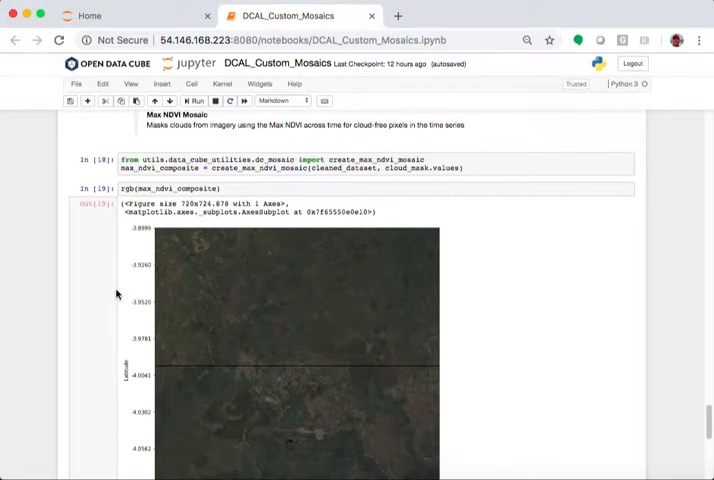
{"action": "mouse_move", "coordinate": [116, 292]}
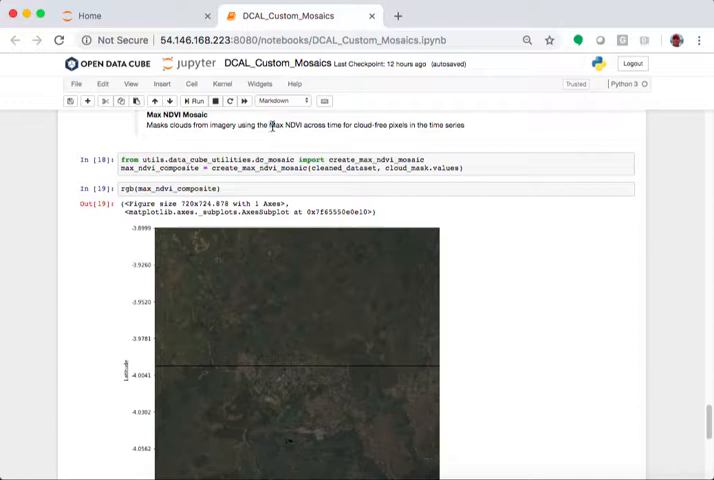
{"action": "double_click", "coordinate": [292, 124]}
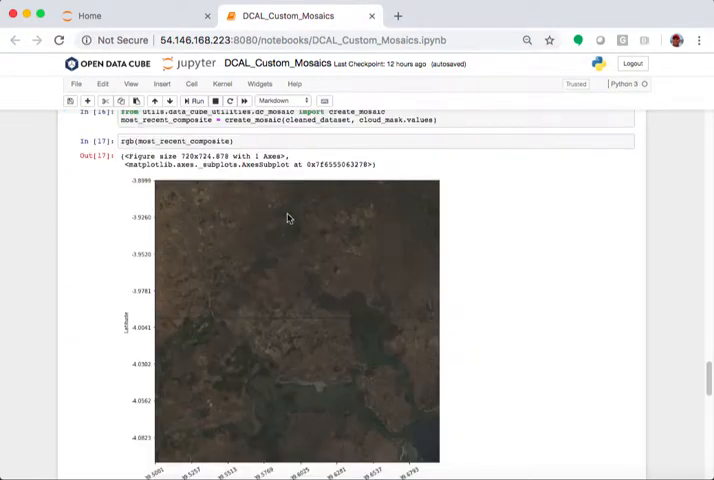
{"action": "mouse_move", "coordinate": [280, 292]}
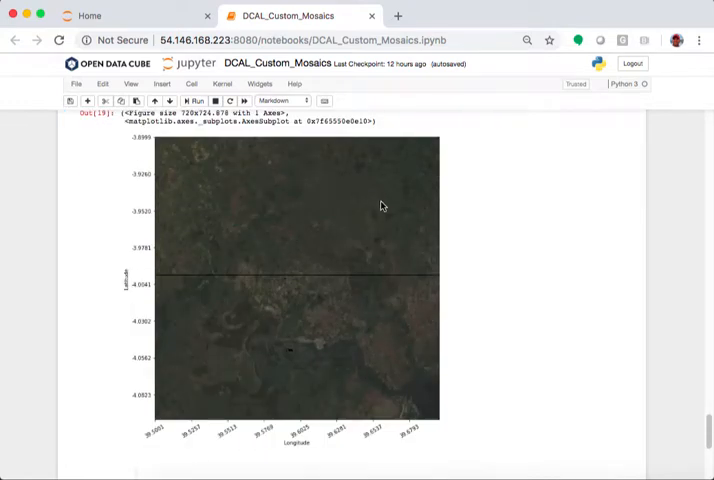
{"action": "mouse_move", "coordinate": [290, 216]}
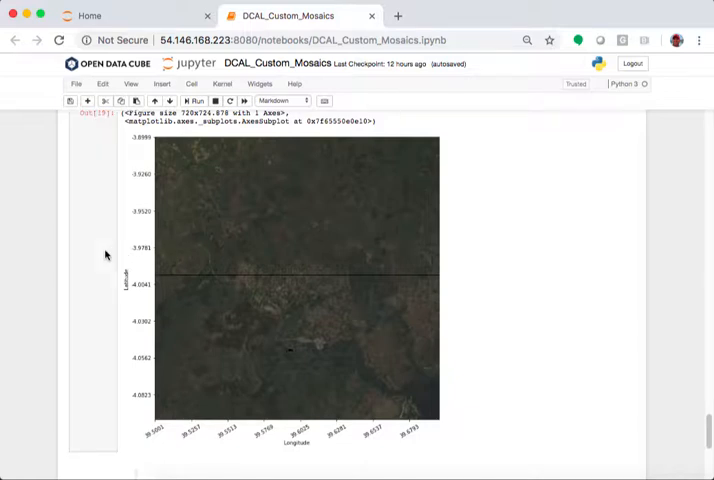
{"action": "scroll", "scroll_direction": "down", "scroll_amount": 3}
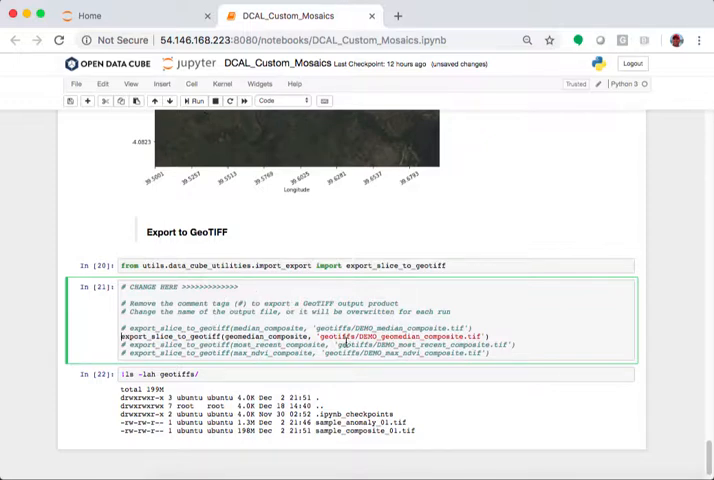
{"action": "left_click_drag", "start_coordinate": [320, 336], "coordinate": [480, 336]}
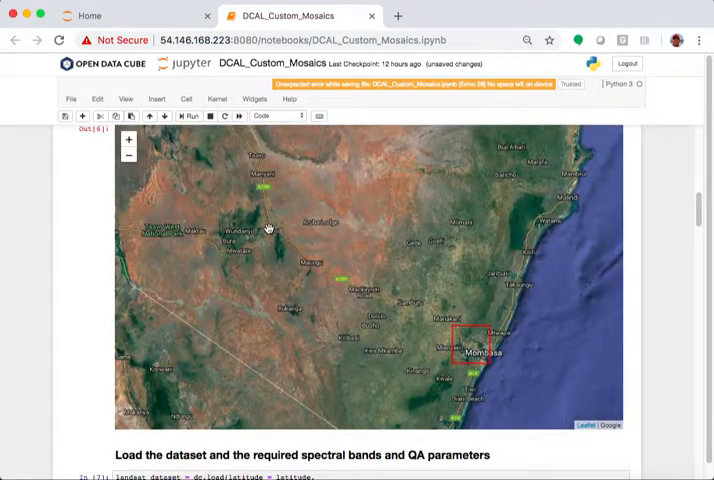
Pan the region map around Nairobi and bring the 'Load the dataset' cell into view.
{"action": "left_click_drag", "start_coordinate": [268, 228], "coordinate": [356, 300]}
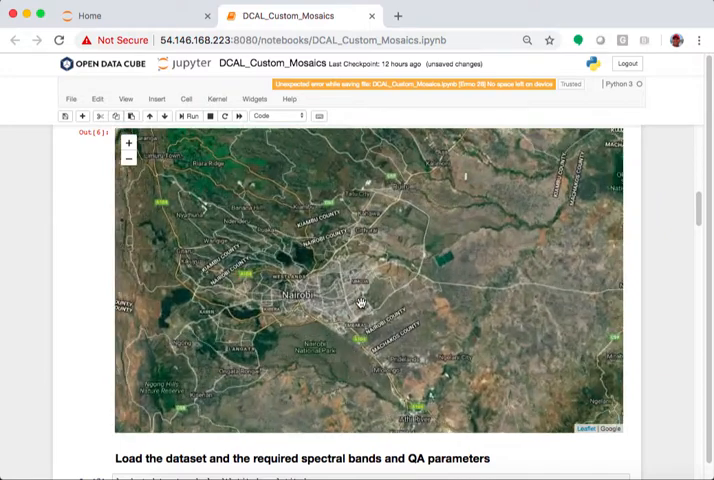
{"action": "left_click_drag", "start_coordinate": [360, 300], "coordinate": [276, 230]}
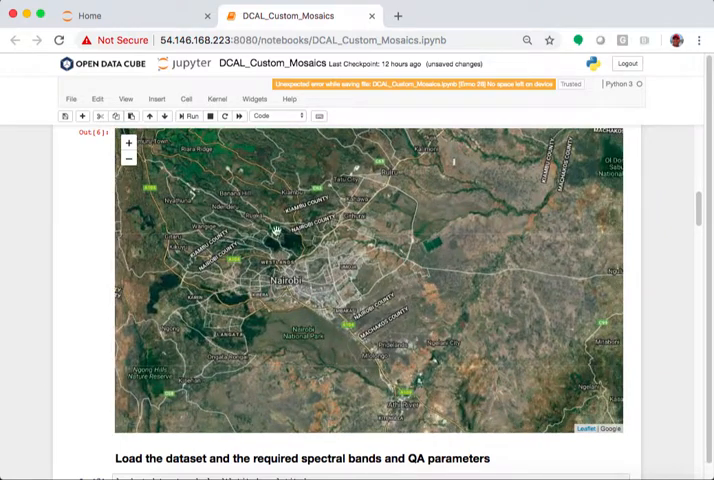
{"action": "mouse_move", "coordinate": [380, 212]}
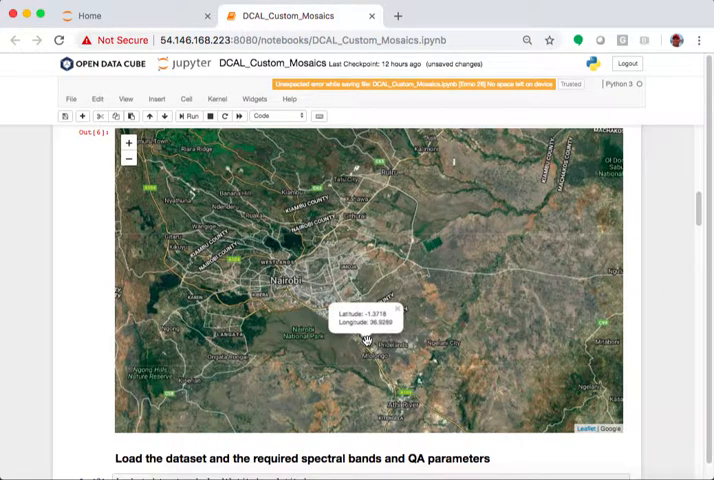
{"action": "mouse_move", "coordinate": [212, 208]}
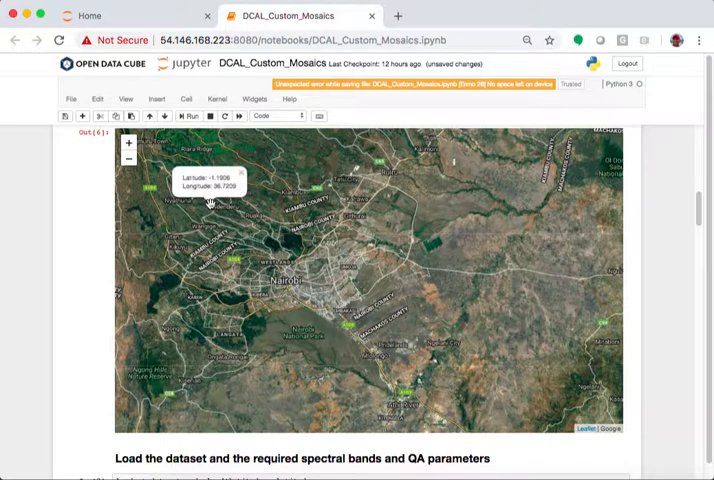
{"action": "mouse_move", "coordinate": [218, 212]}
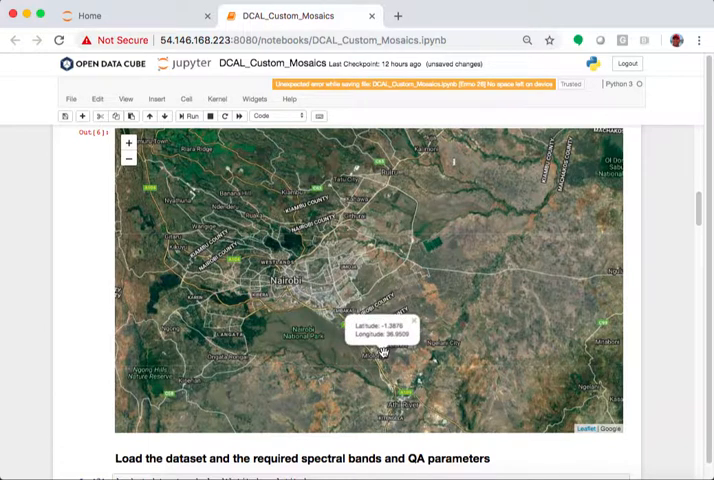
{"action": "mouse_move", "coordinate": [80, 290]}
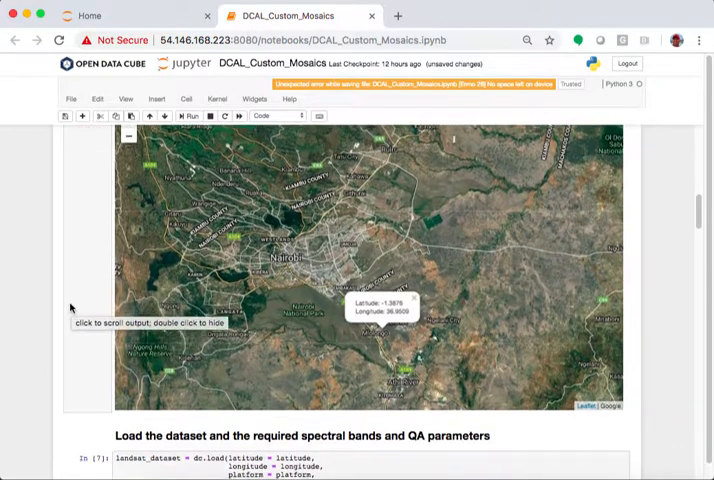
{"action": "scroll", "scroll_direction": "down", "scroll_amount": 3}
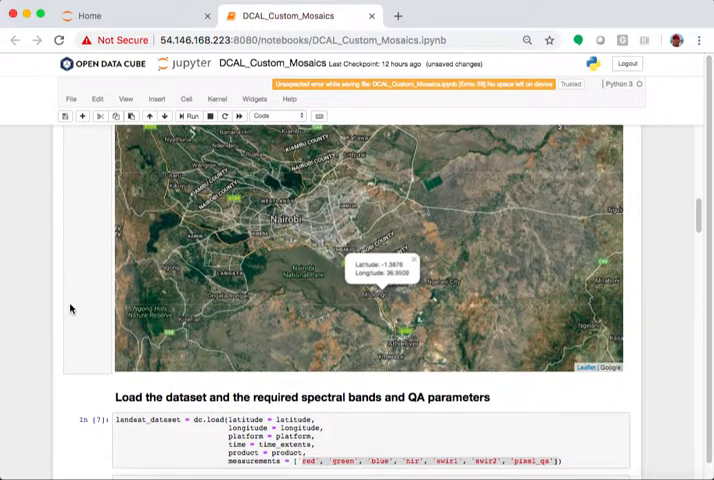
{"action": "scroll", "scroll_direction": "down", "scroll_amount": 3}
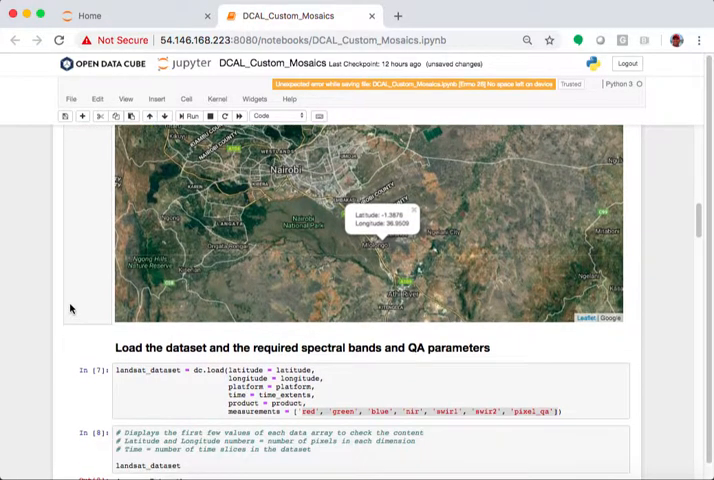
Edit the CHANGE HERE region cell with Nairobi extents, entering 36.75 and 36.
{"action": "scroll", "scroll_direction": "down", "scroll_amount": 3}
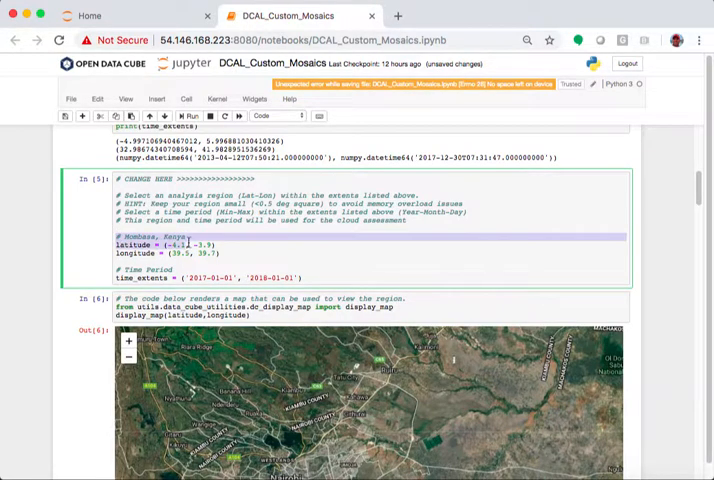
{"action": "left_click", "coordinate": [230, 252]}
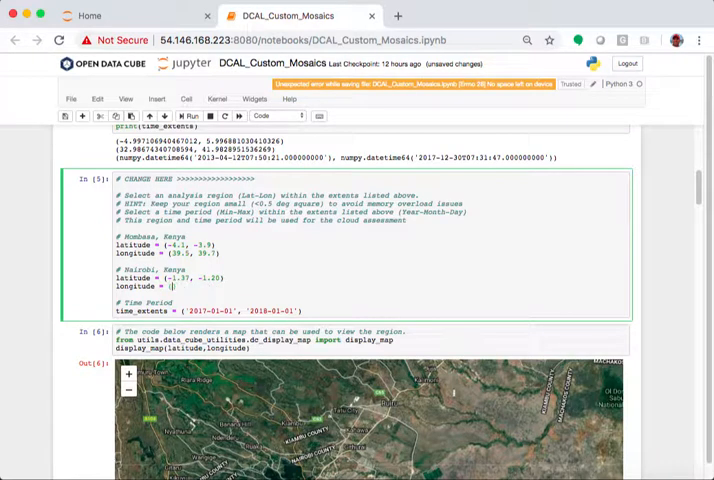
{"action": "type", "text": "36.75"}
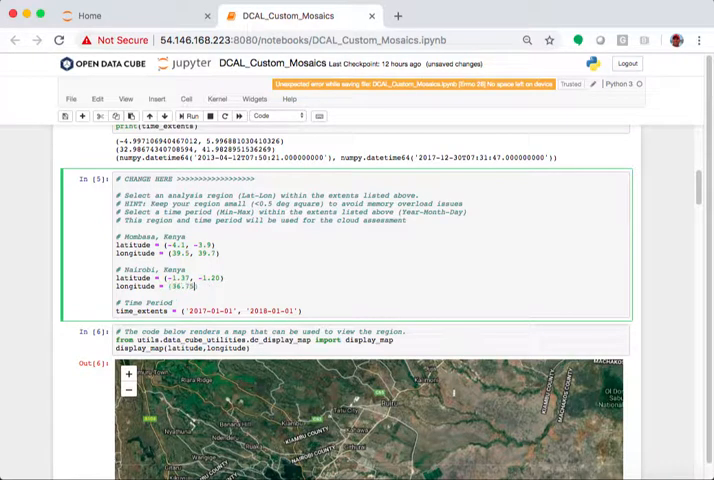
{"action": "type", "text": "36"}
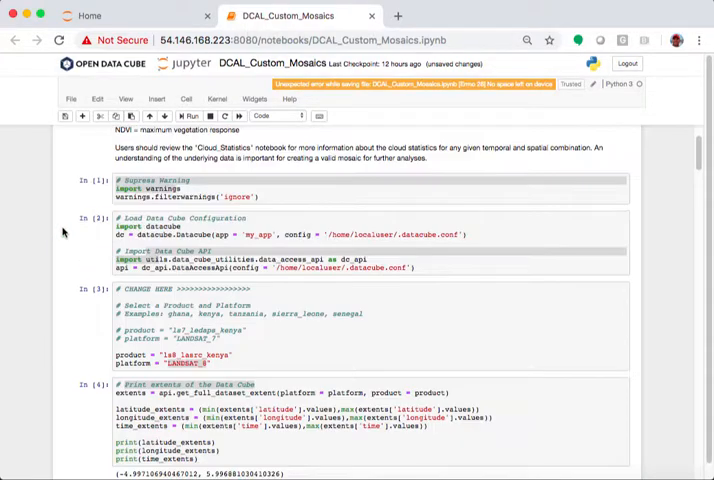
Restart the kernel and run all cells via Restart & Run All, confirming the dialog.
{"action": "left_click", "coordinate": [220, 100]}
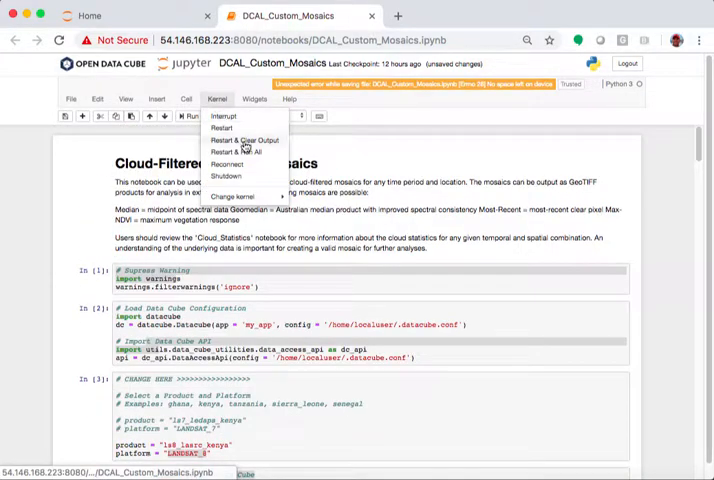
{"action": "left_click", "coordinate": [236, 152]}
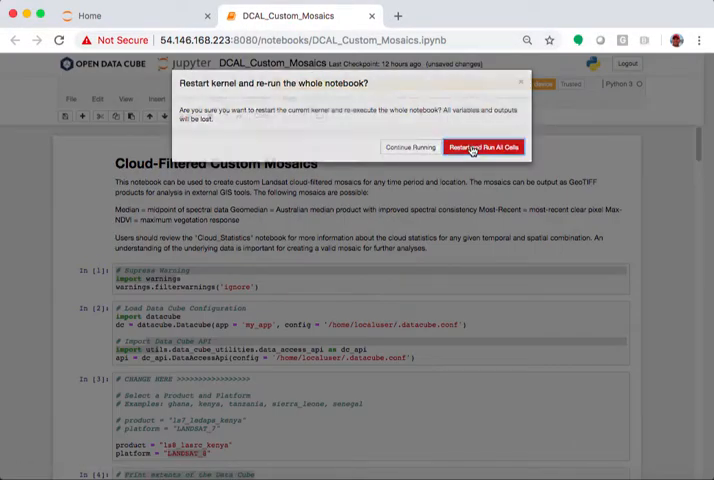
{"action": "left_click", "coordinate": [486, 148]}
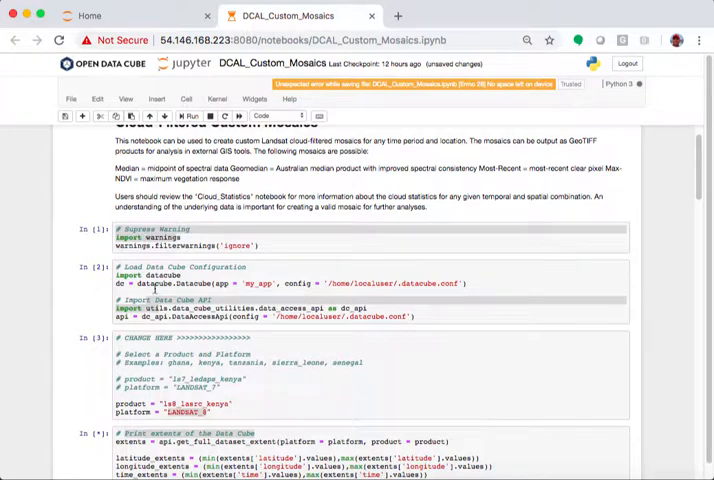
Scroll past the redrawn map to the dataset summary listing 628 latitude, 631 longitude and 20 time steps.
{"action": "scroll", "scroll_direction": "down", "scroll_amount": 3}
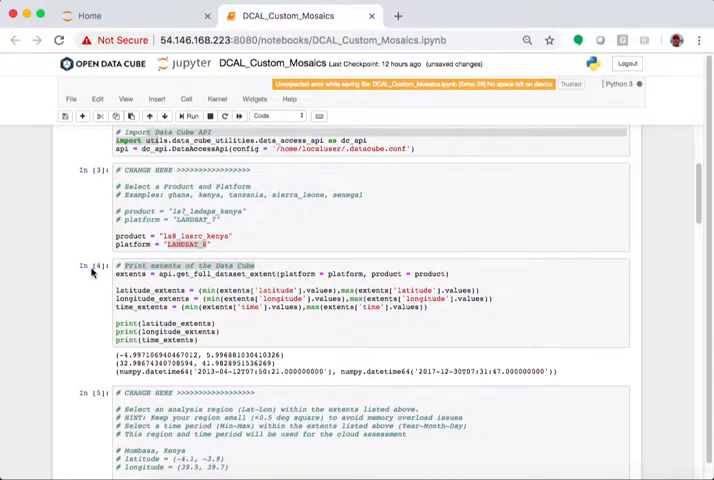
{"action": "scroll", "scroll_direction": "down", "scroll_amount": 3}
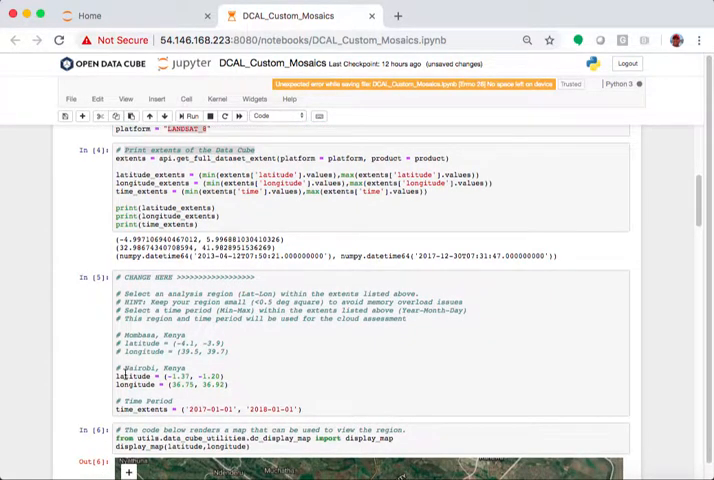
{"action": "scroll", "scroll_direction": "down", "scroll_amount": 3}
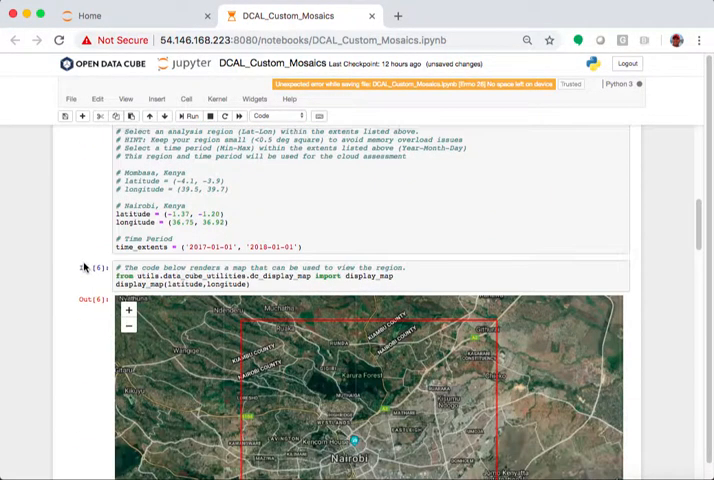
{"action": "scroll", "scroll_direction": "down", "scroll_amount": 3}
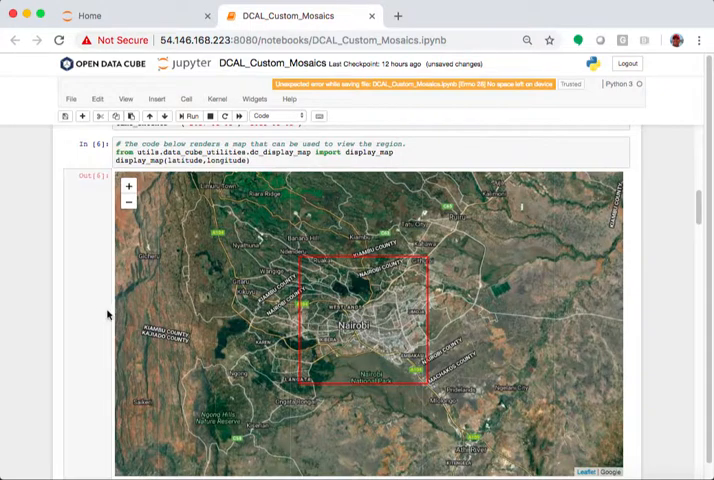
{"action": "scroll", "scroll_direction": "down", "scroll_amount": 3}
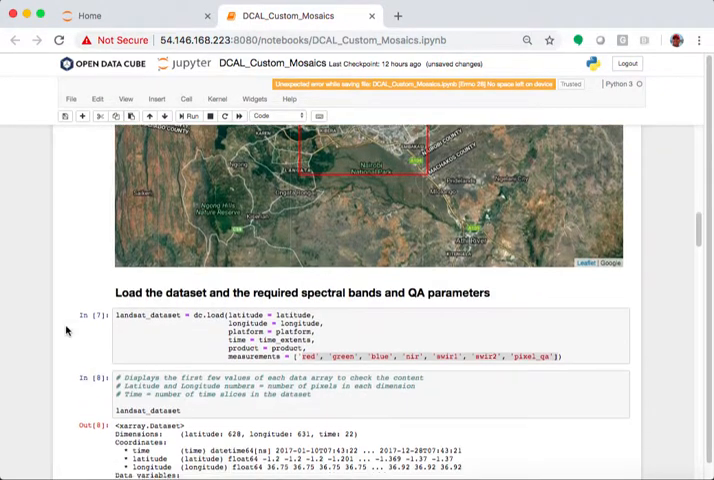
{"action": "scroll", "scroll_direction": "down", "scroll_amount": 3}
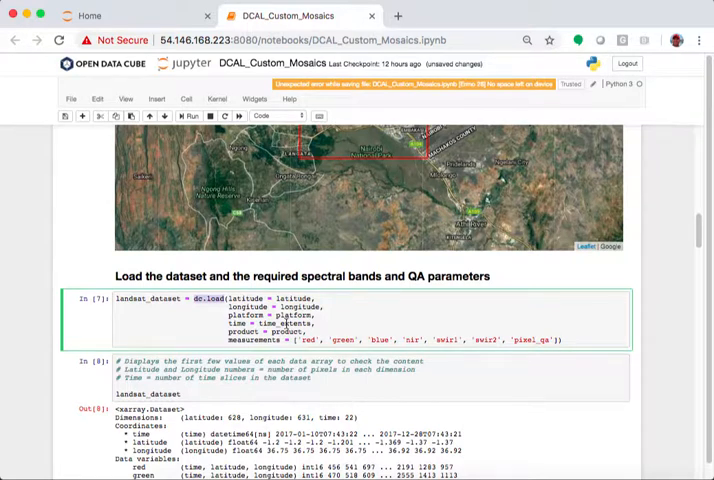
{"action": "scroll", "scroll_direction": "down", "scroll_amount": 3}
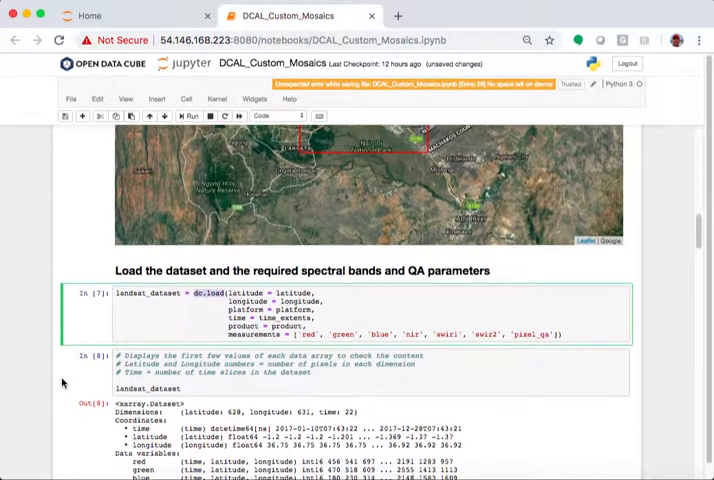
{"action": "scroll", "scroll_direction": "down", "scroll_amount": 3}
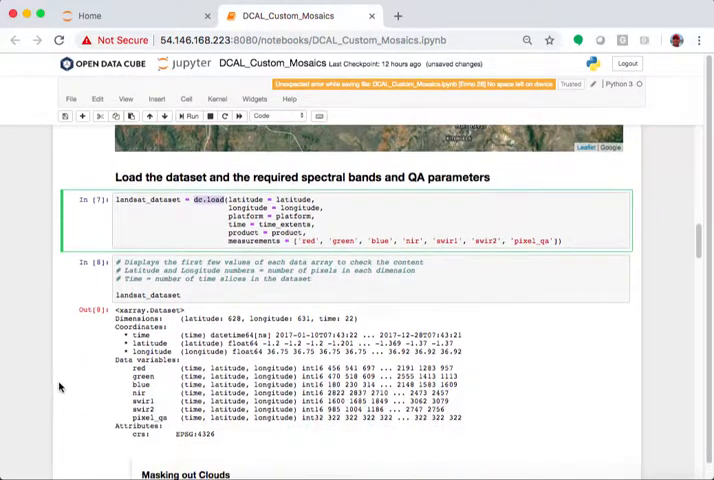
{"action": "scroll", "scroll_direction": "down", "scroll_amount": 3}
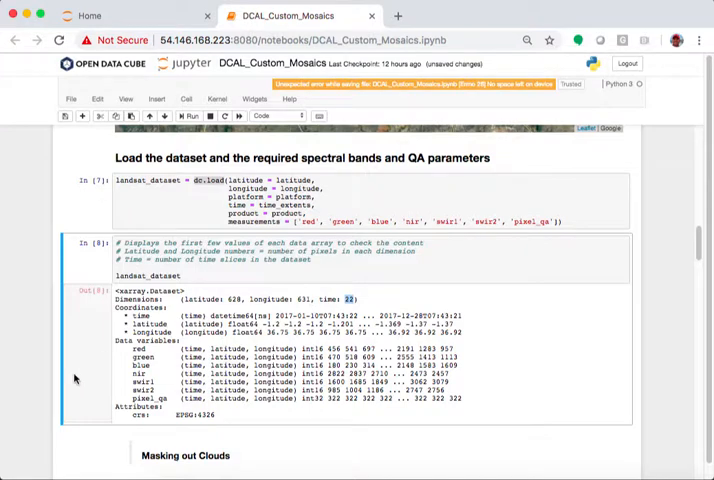
Scroll through the regenerated median, geomedian and most-recent mosaic composites.
{"action": "scroll", "scroll_direction": "down", "scroll_amount": 3}
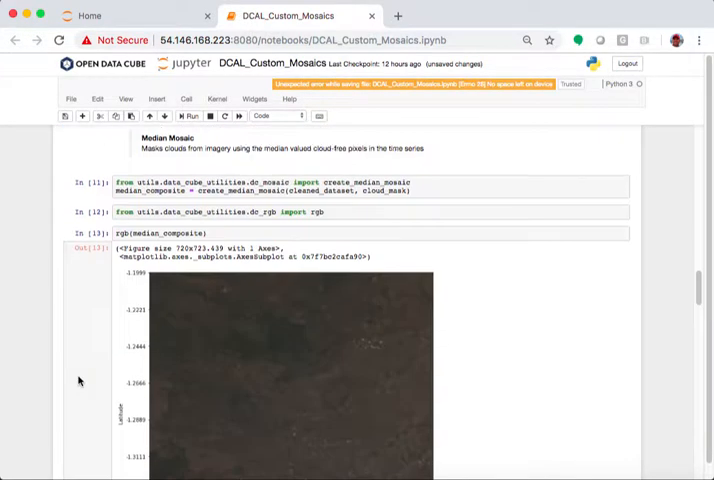
{"action": "scroll", "scroll_direction": "down", "scroll_amount": 3}
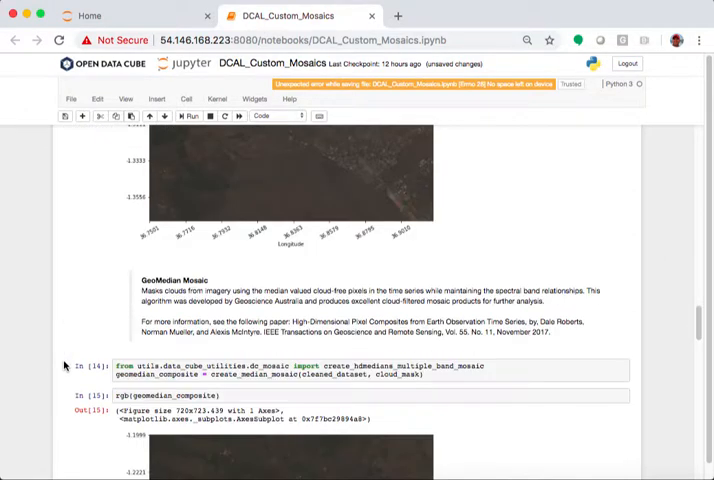
{"action": "scroll", "scroll_direction": "down", "scroll_amount": 3}
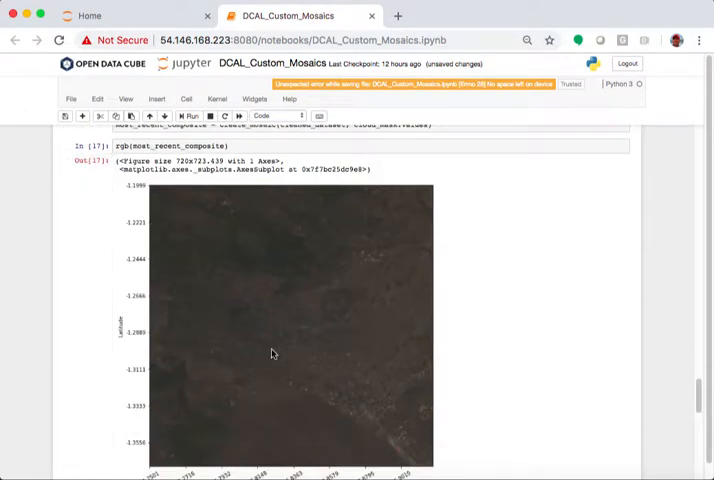
{"action": "scroll", "scroll_direction": "down", "scroll_amount": 3}
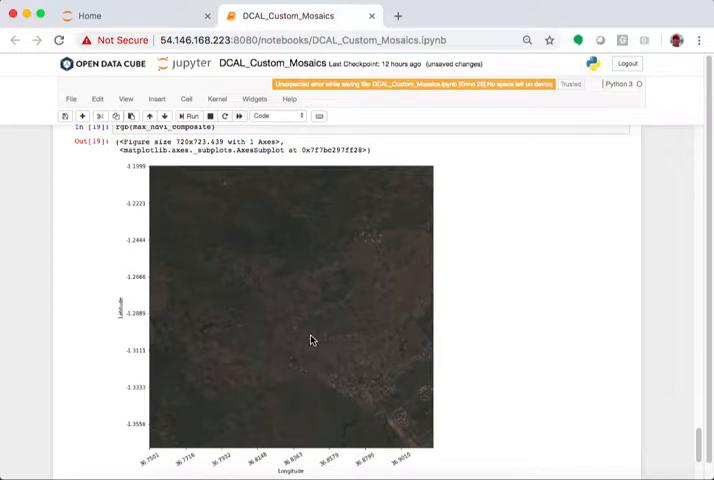
{"action": "mouse_move", "coordinate": [136, 186]}
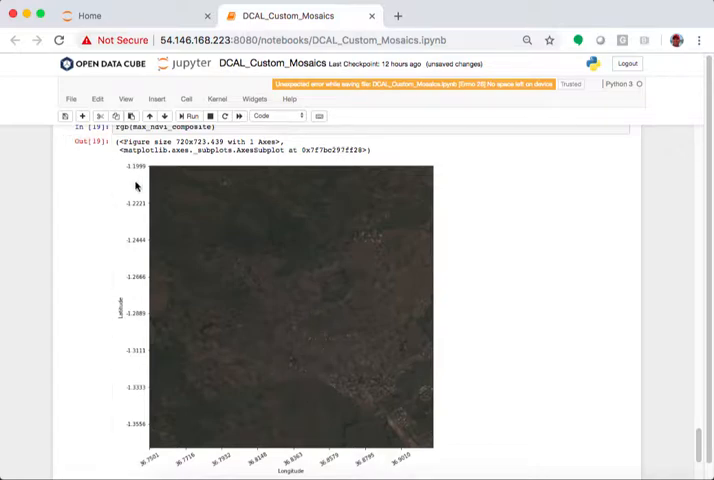